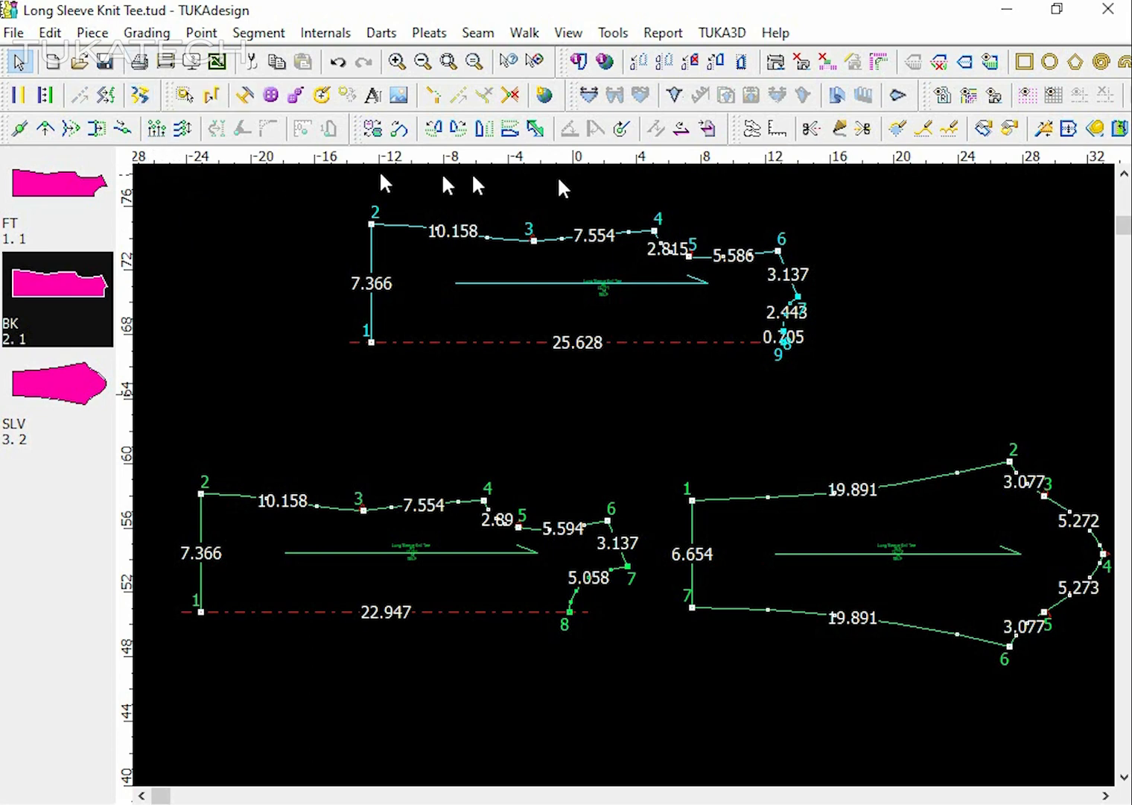
{"action": "mouse_move", "coordinate": [265, 328]}
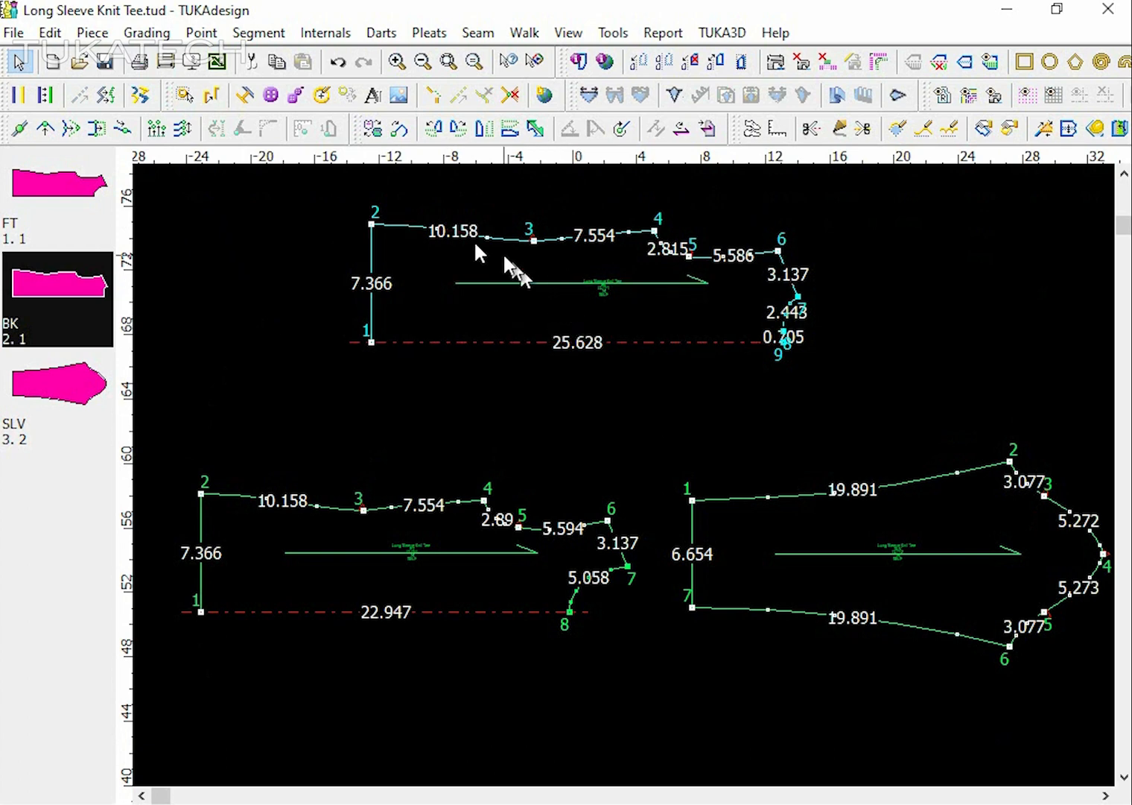
{"action": "mouse_move", "coordinate": [495, 350]}
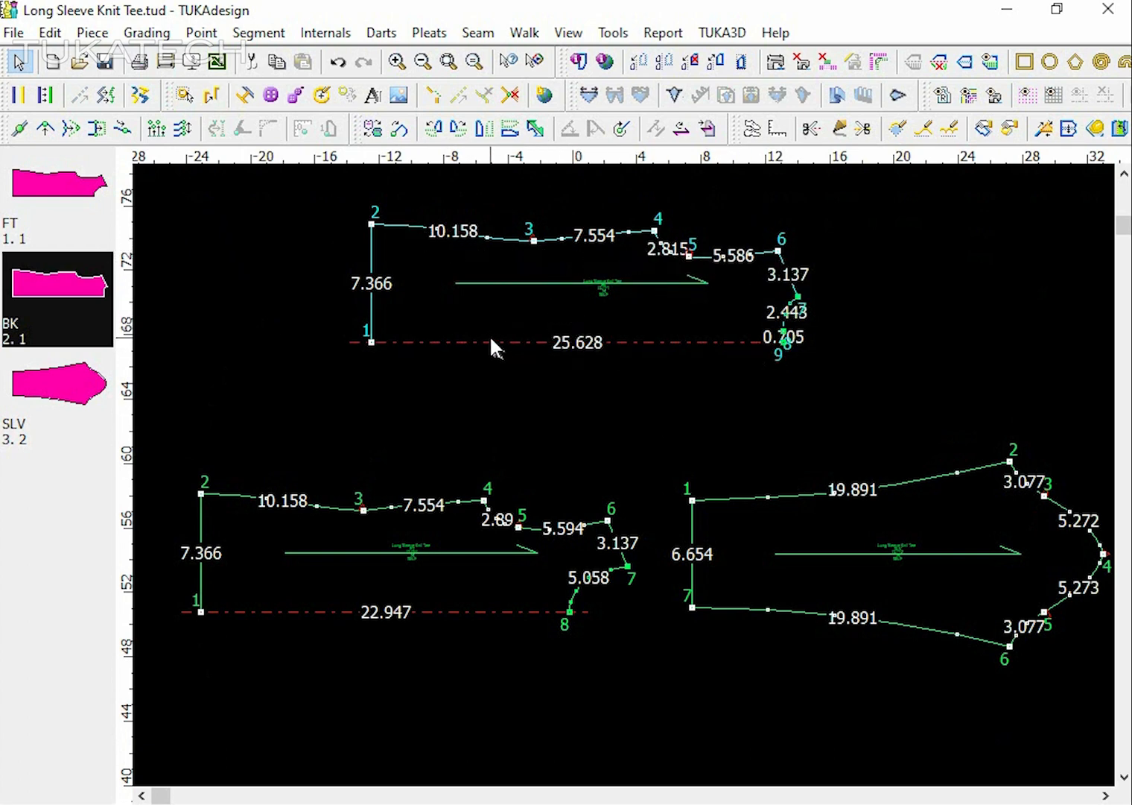
{"action": "mouse_move", "coordinate": [372, 225]}
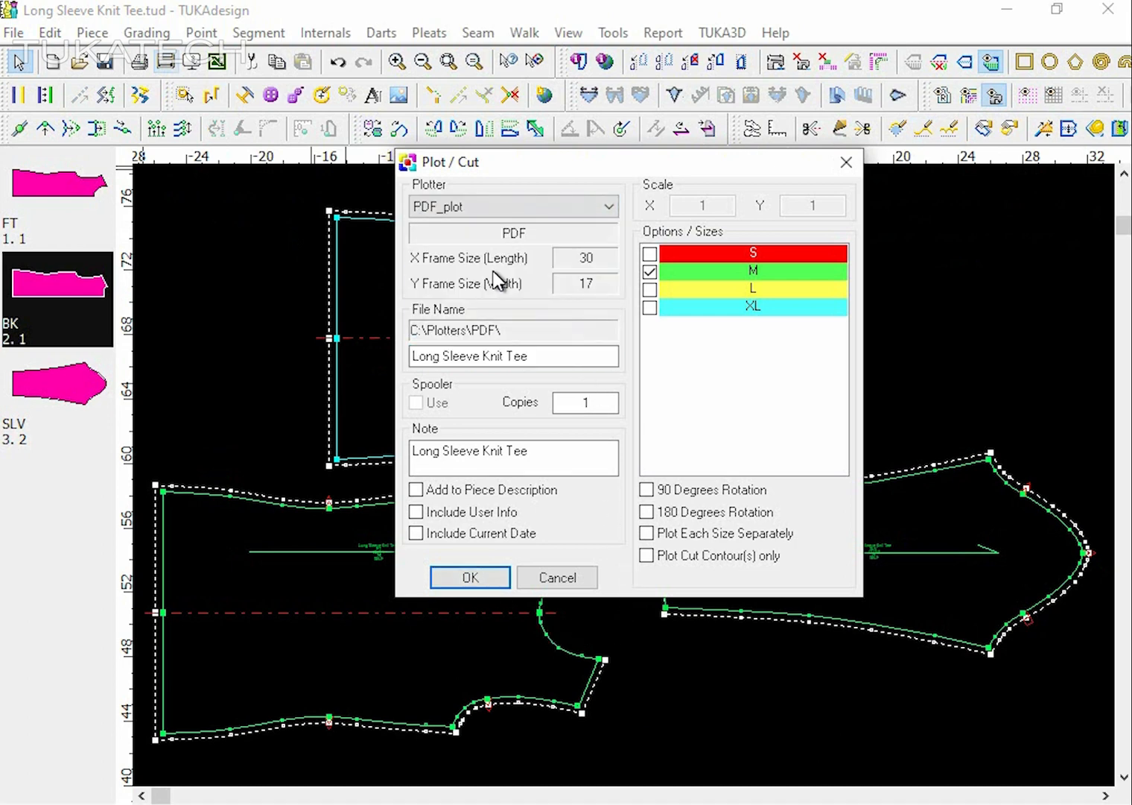
{"action": "mouse_move", "coordinate": [505, 260]}
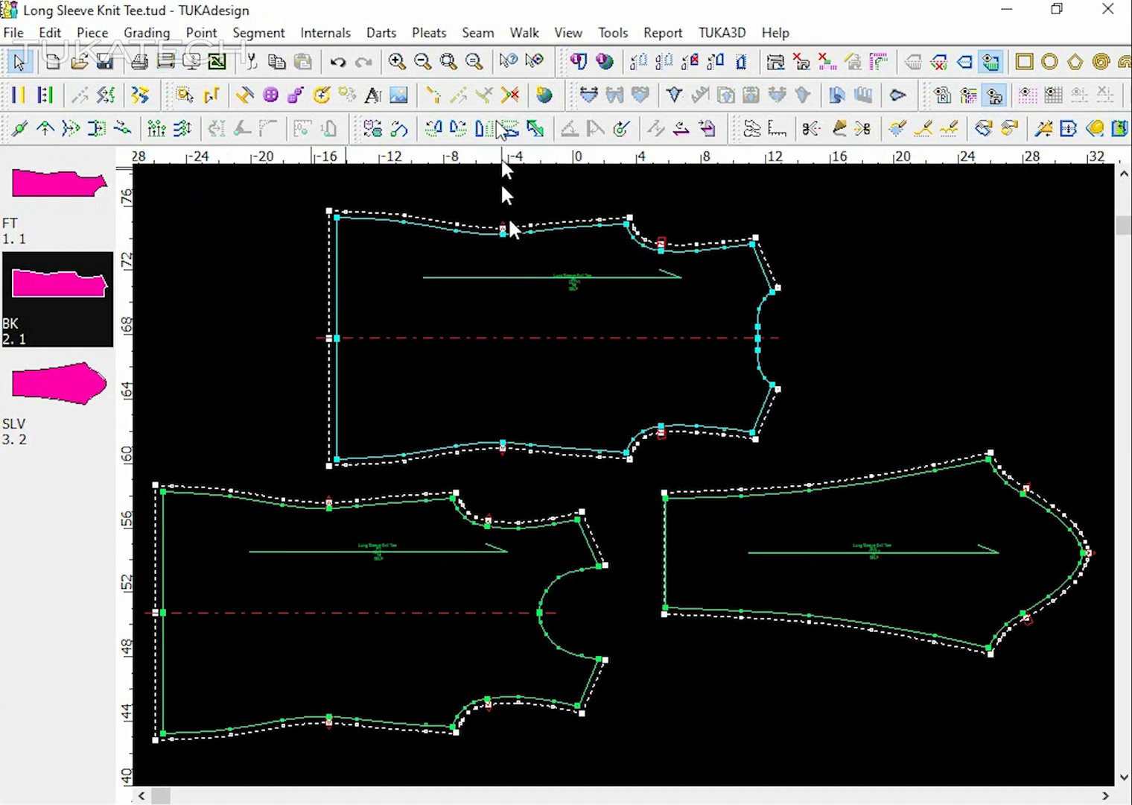
- Switch all three Long Sleeve Knit Tee pieces to cut lines via Seam > Switch All to Cut
{"action": "left_click", "coordinate": [477, 32]}
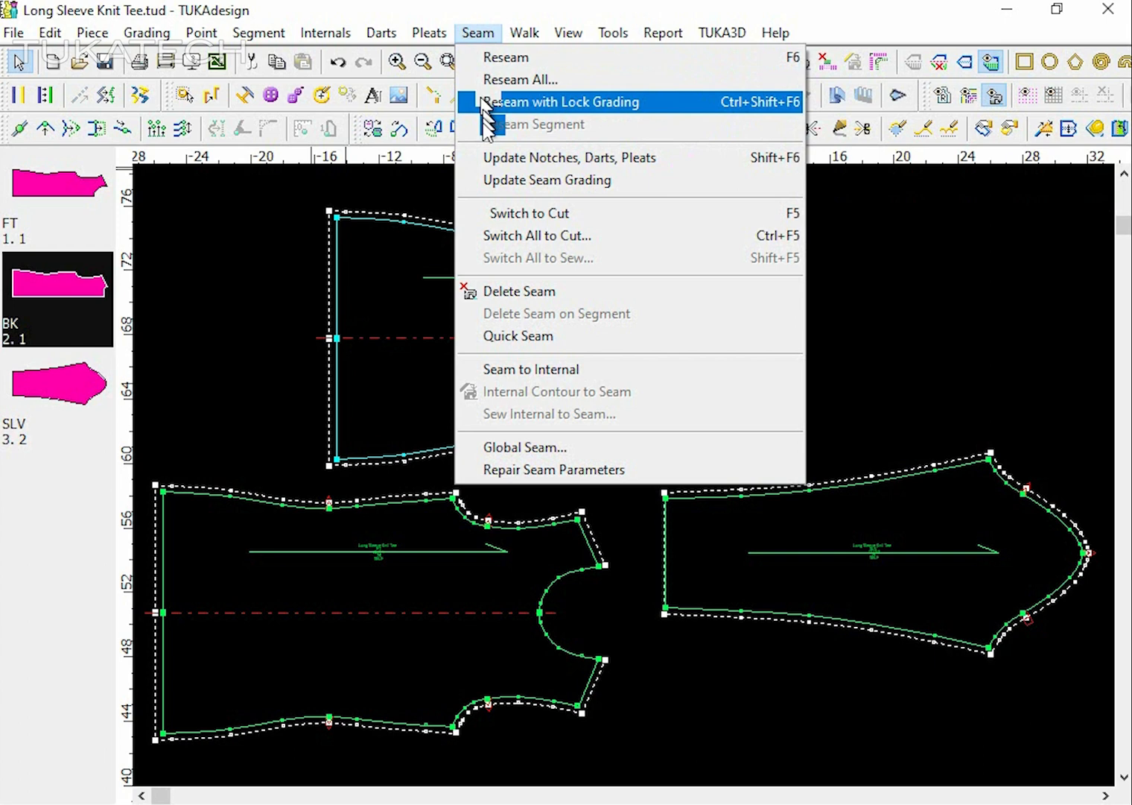
{"action": "mouse_move", "coordinate": [510, 235]}
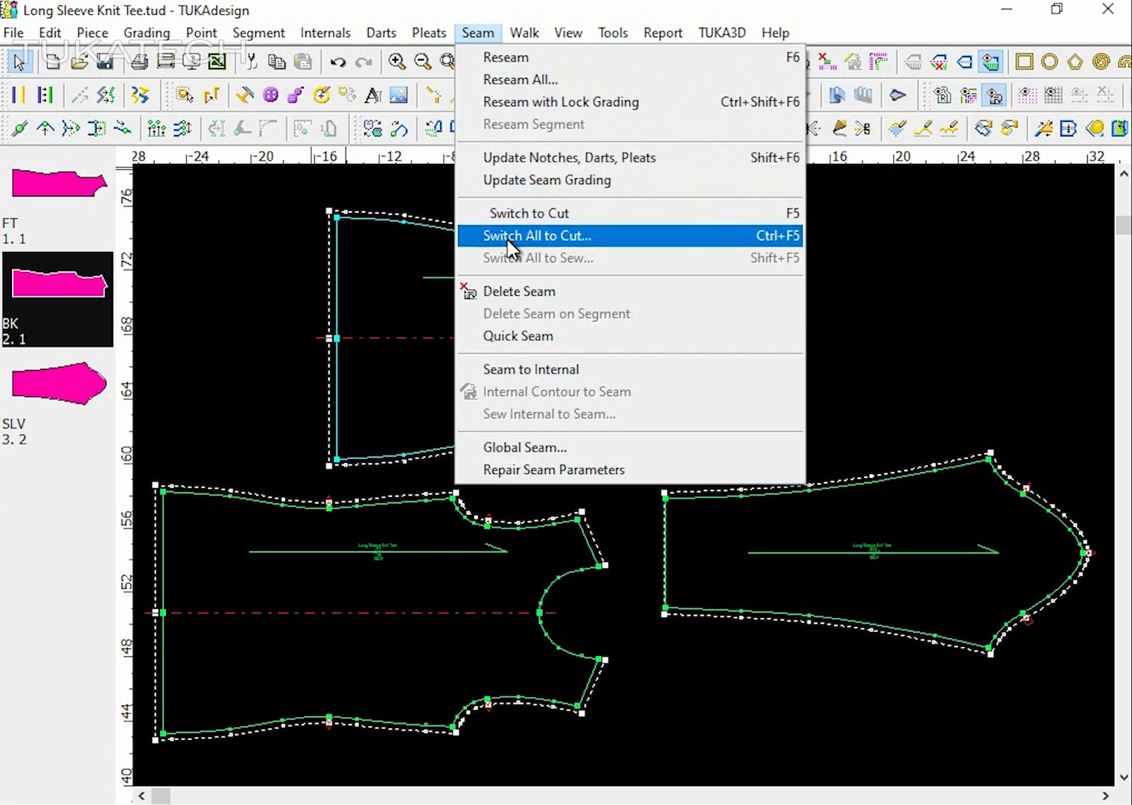
{"action": "left_click", "coordinate": [536, 235]}
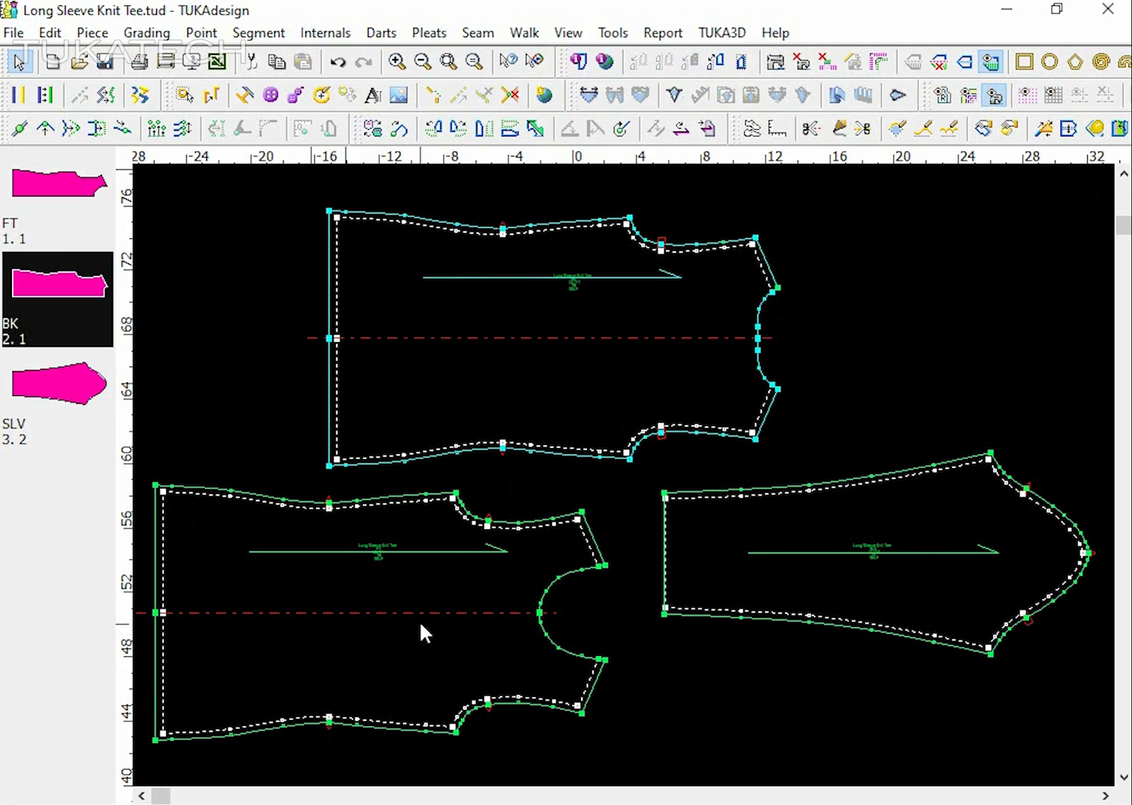
{"action": "left_click", "coordinate": [476, 32]}
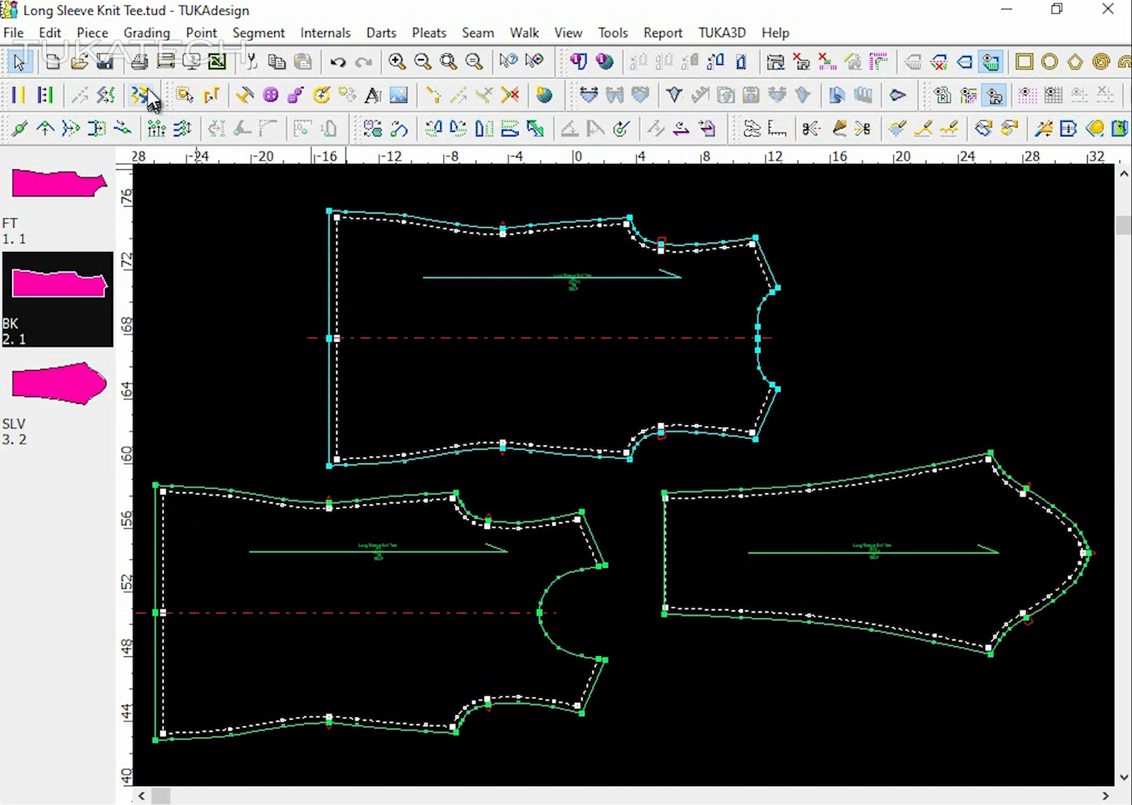
{"action": "mouse_move", "coordinate": [140, 63]}
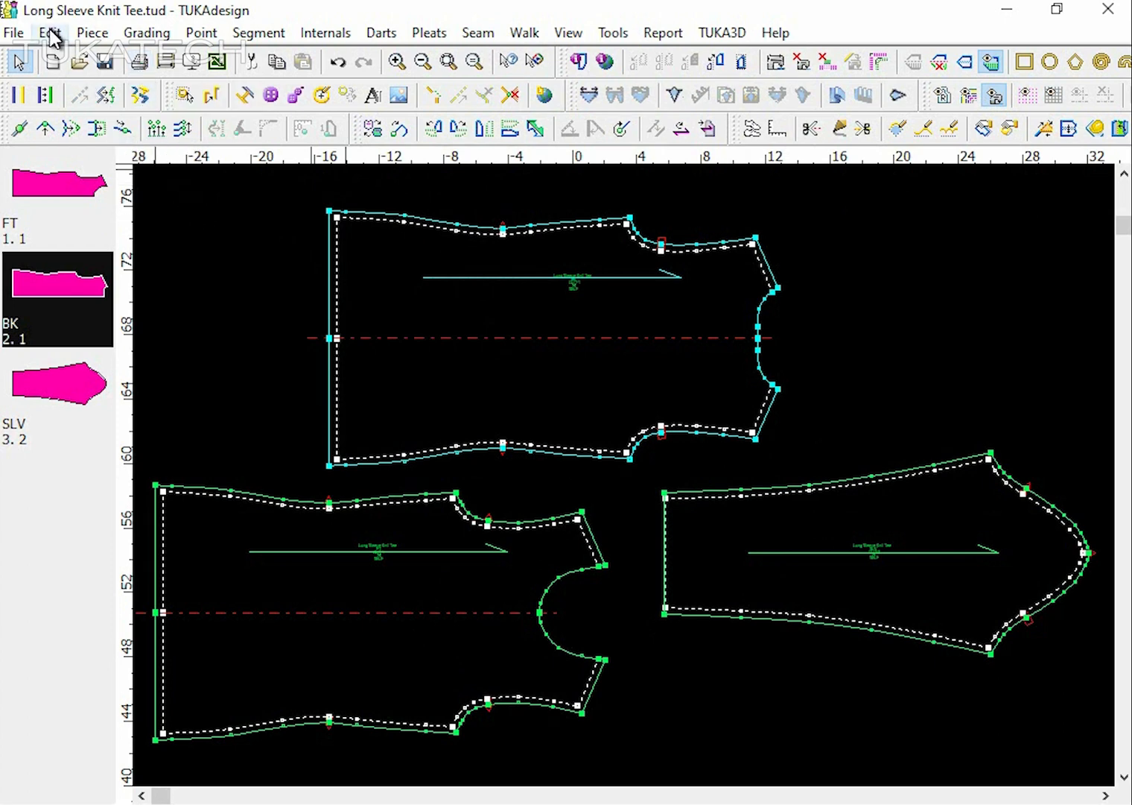
- Arrange the work area with width 53, gap .25 and no rotation to horizontal grainline
{"action": "left_click", "coordinate": [47, 33]}
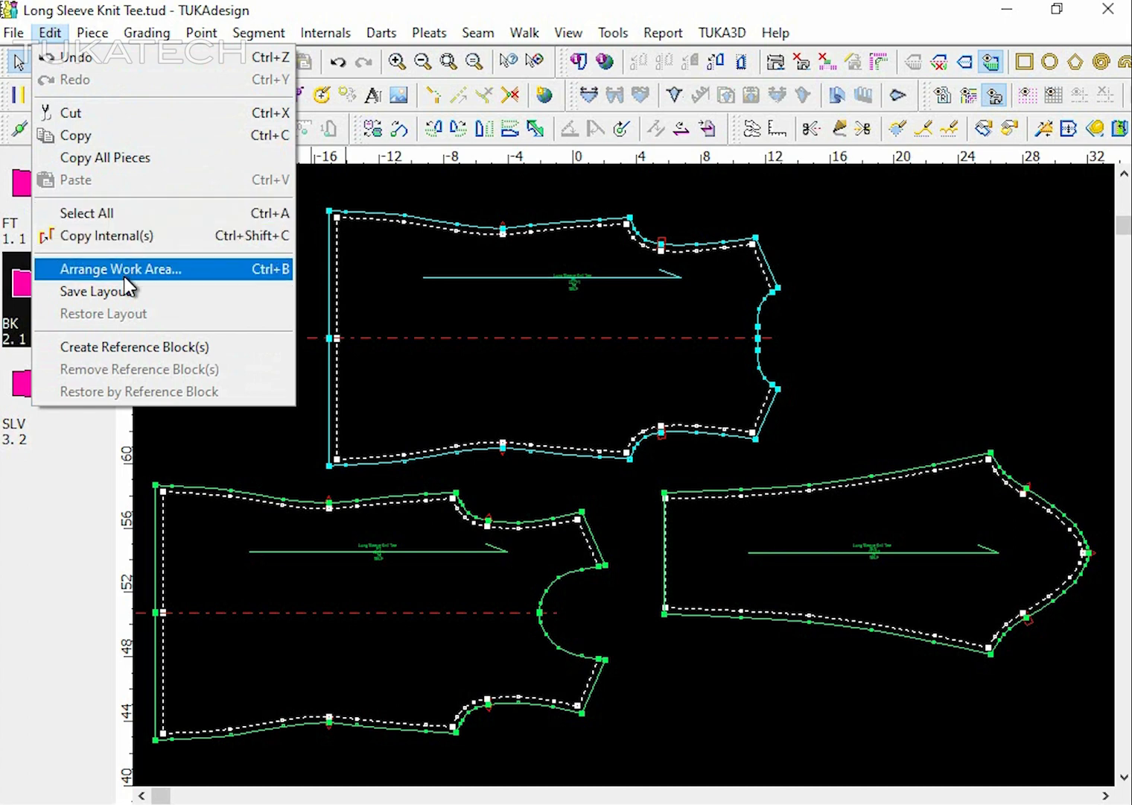
{"action": "mouse_move", "coordinate": [211, 286]}
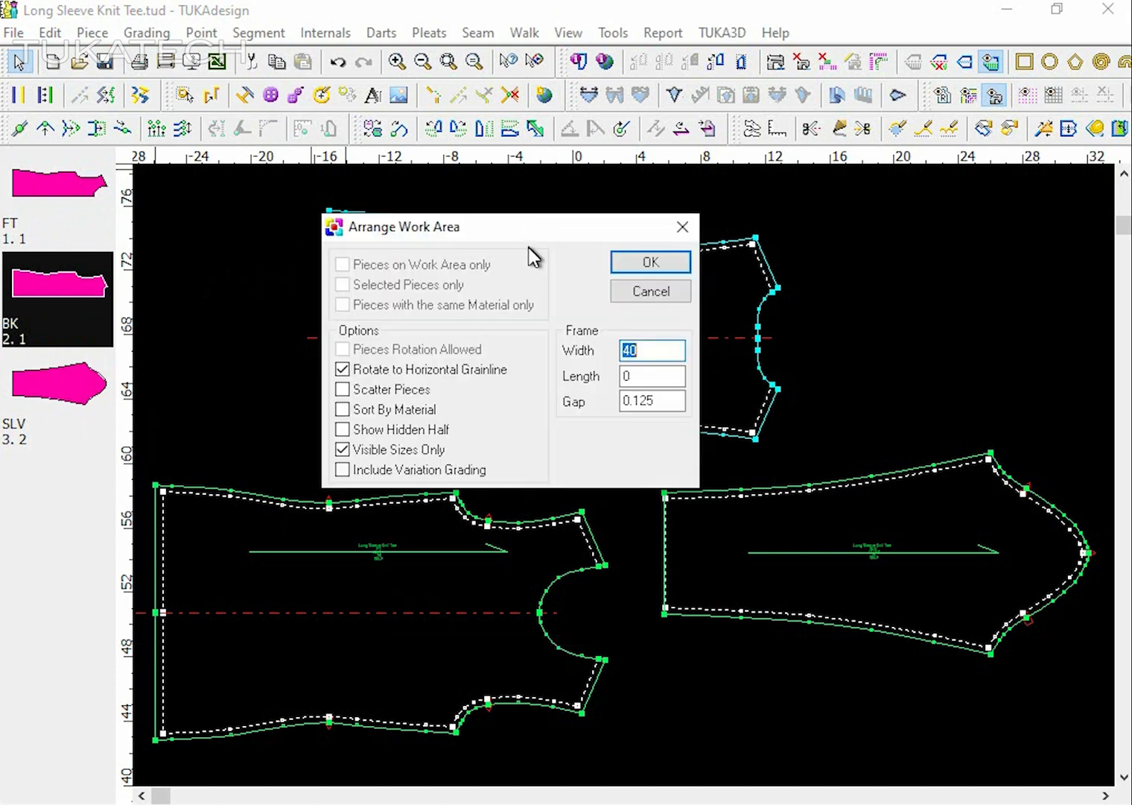
{"action": "left_click", "coordinate": [652, 350]}
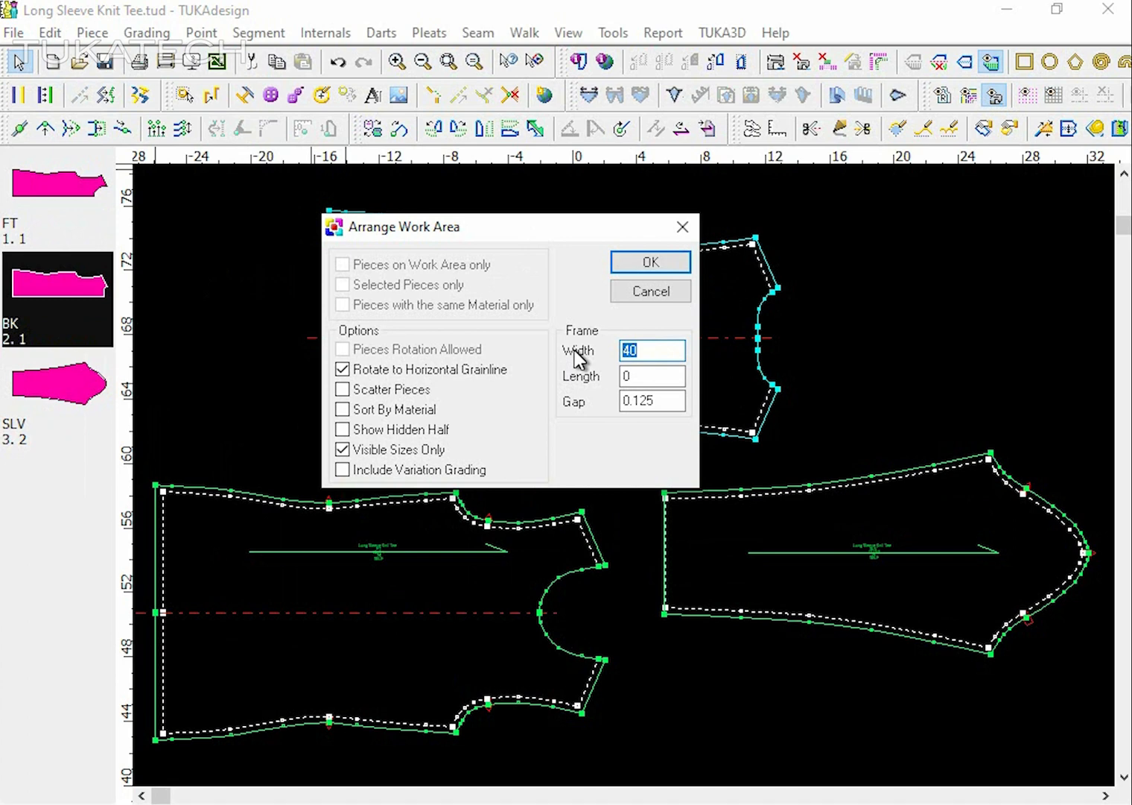
{"action": "type", "text": "52"}
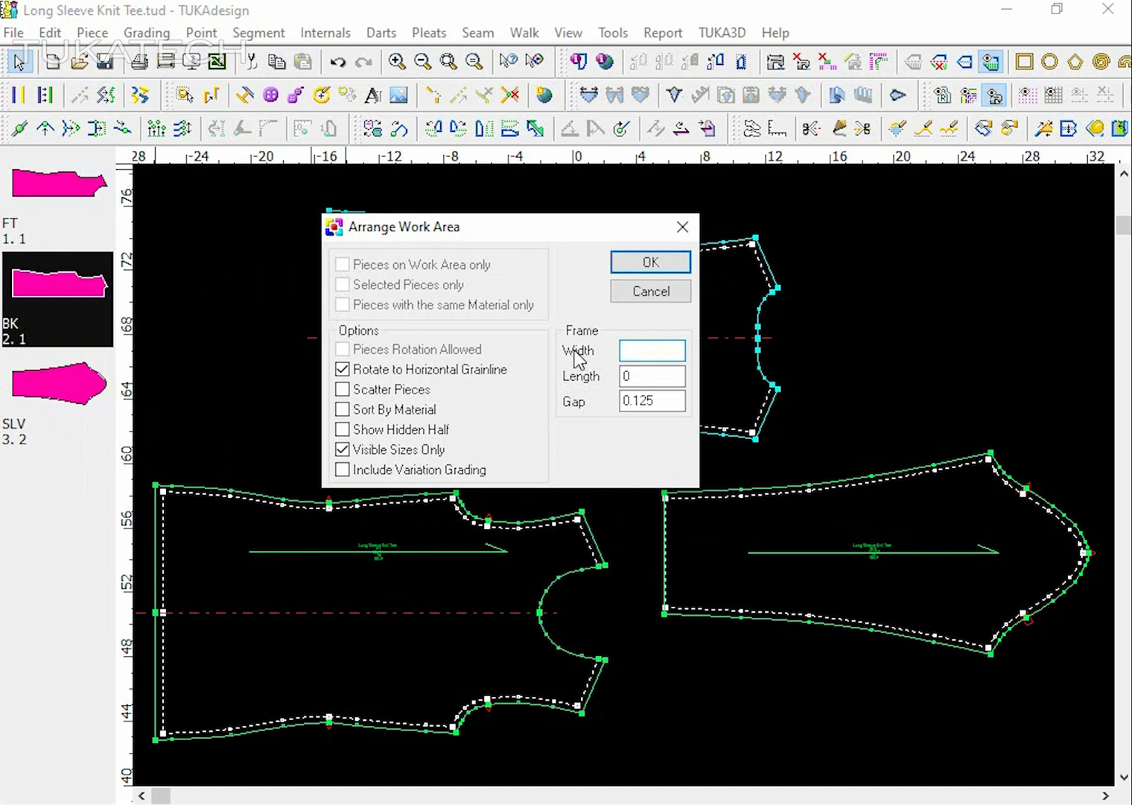
{"action": "type", "text": "53"}
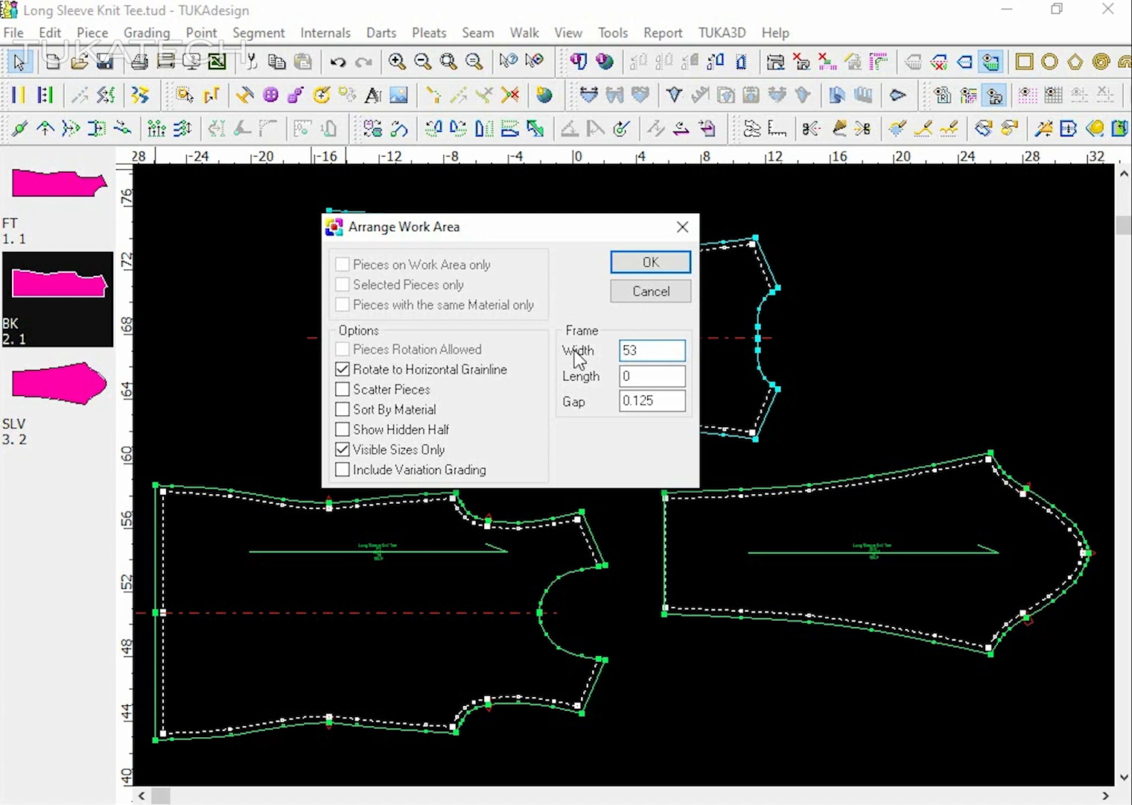
{"action": "left_click", "coordinate": [653, 350]}
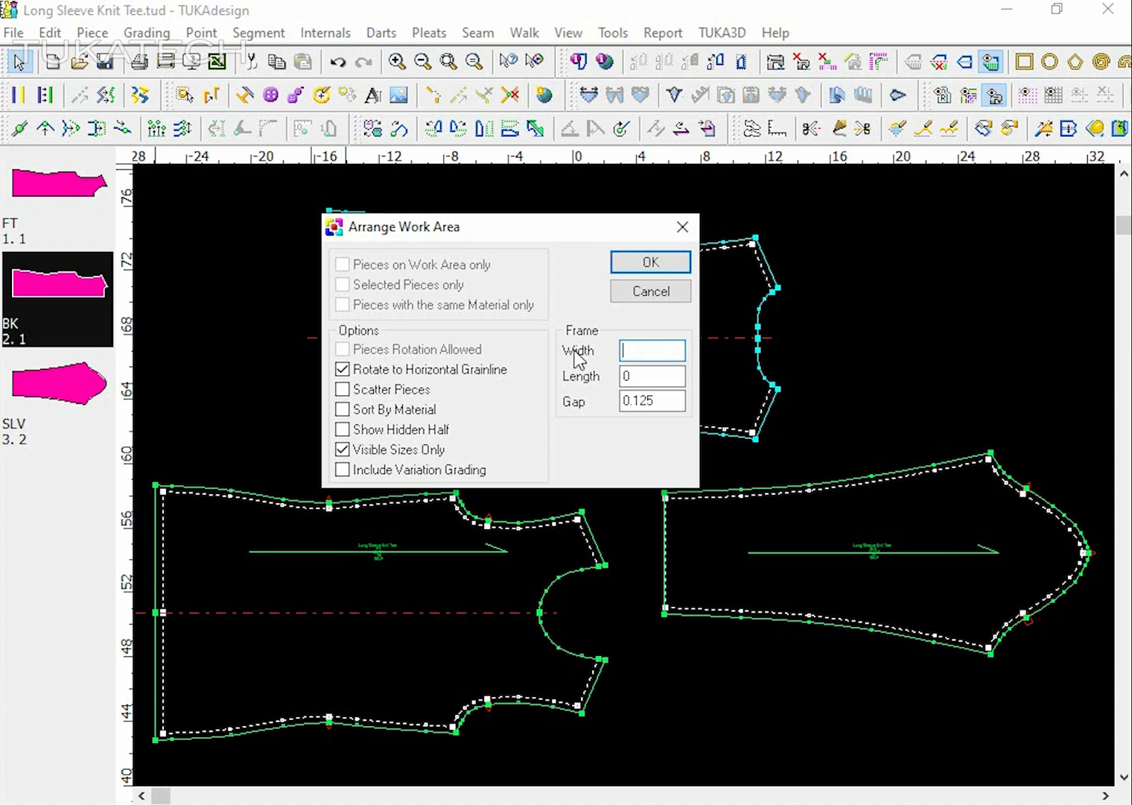
{"action": "type", "text": "40"}
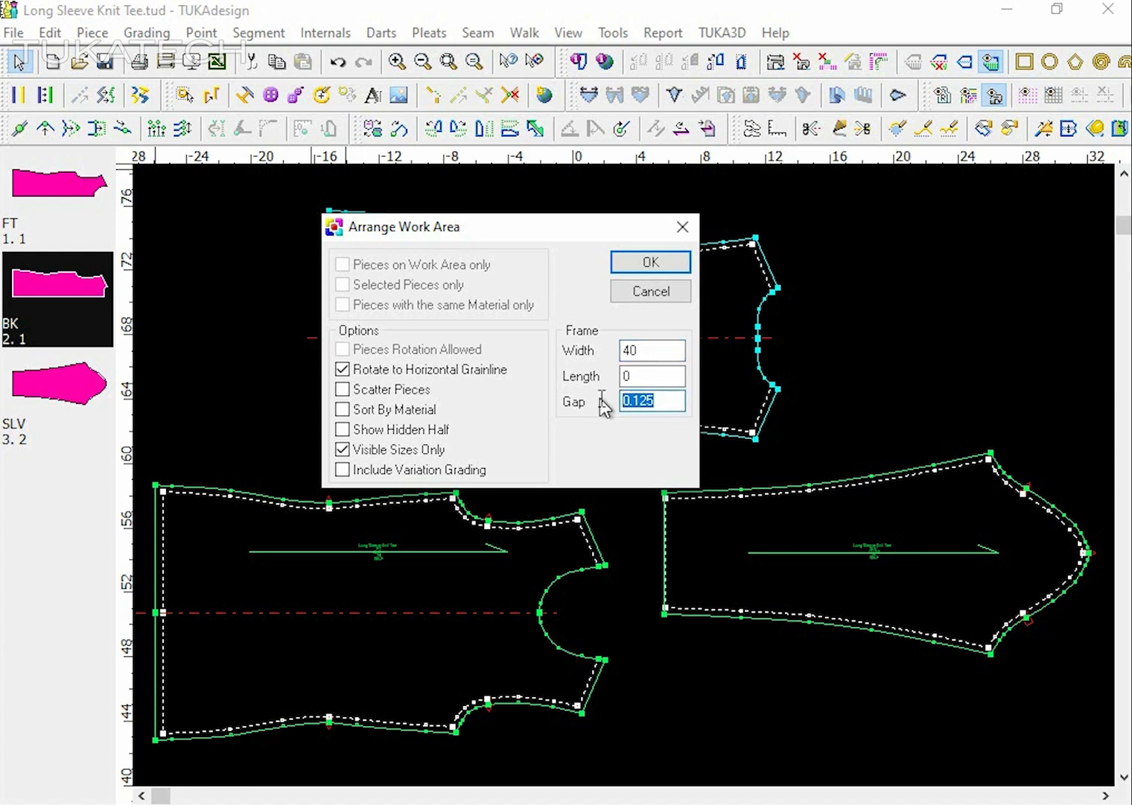
{"action": "type", "text": ".25"}
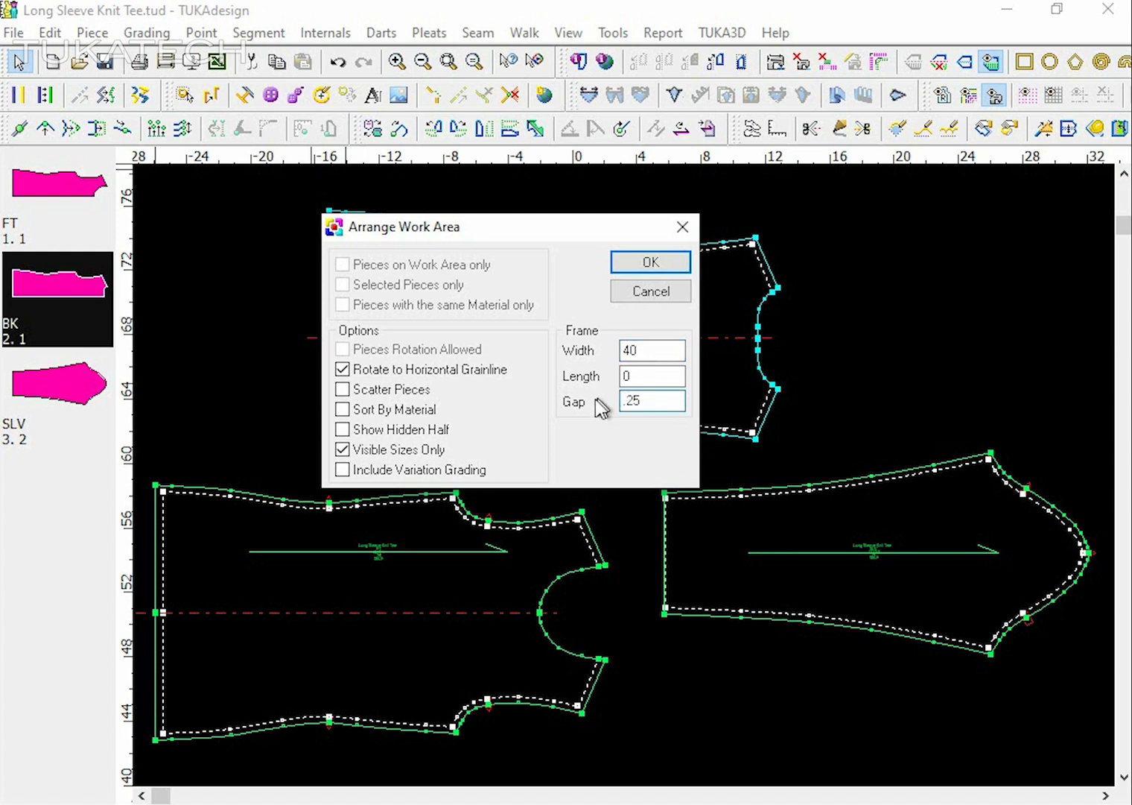
{"action": "left_click", "coordinate": [343, 369]}
{"action": "type", "text": "53"}
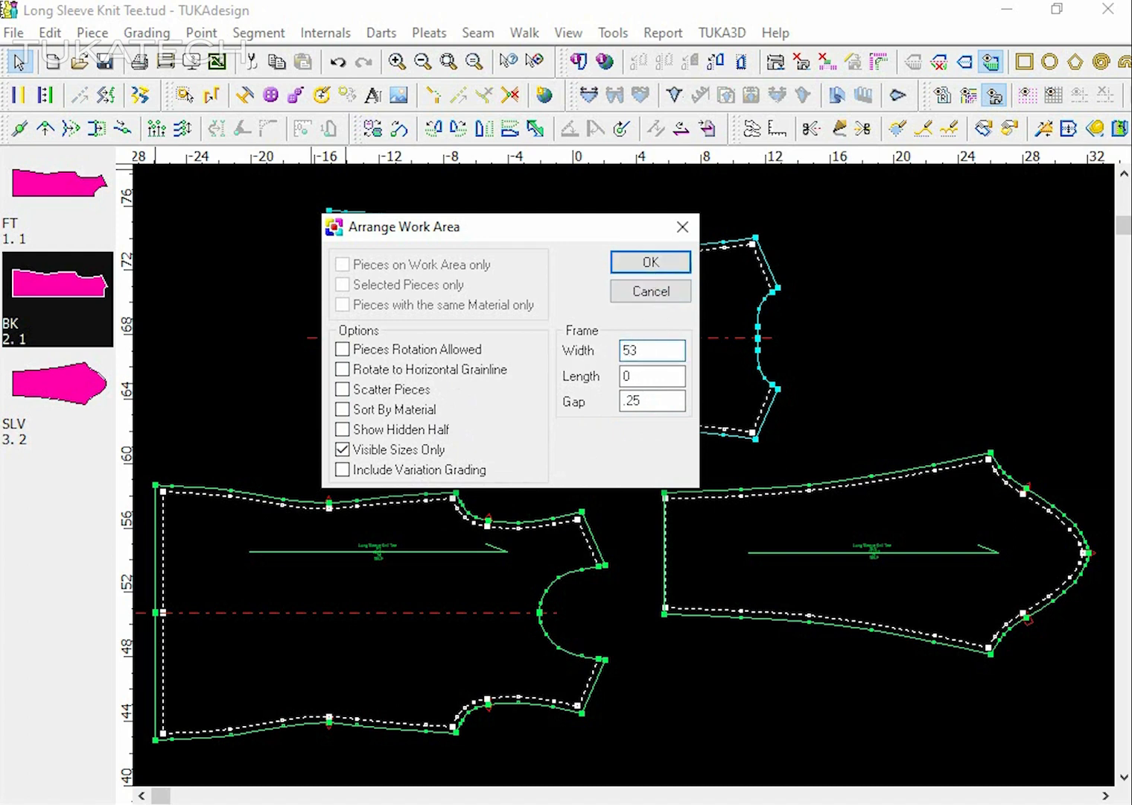
{"action": "left_click", "coordinate": [650, 262]}
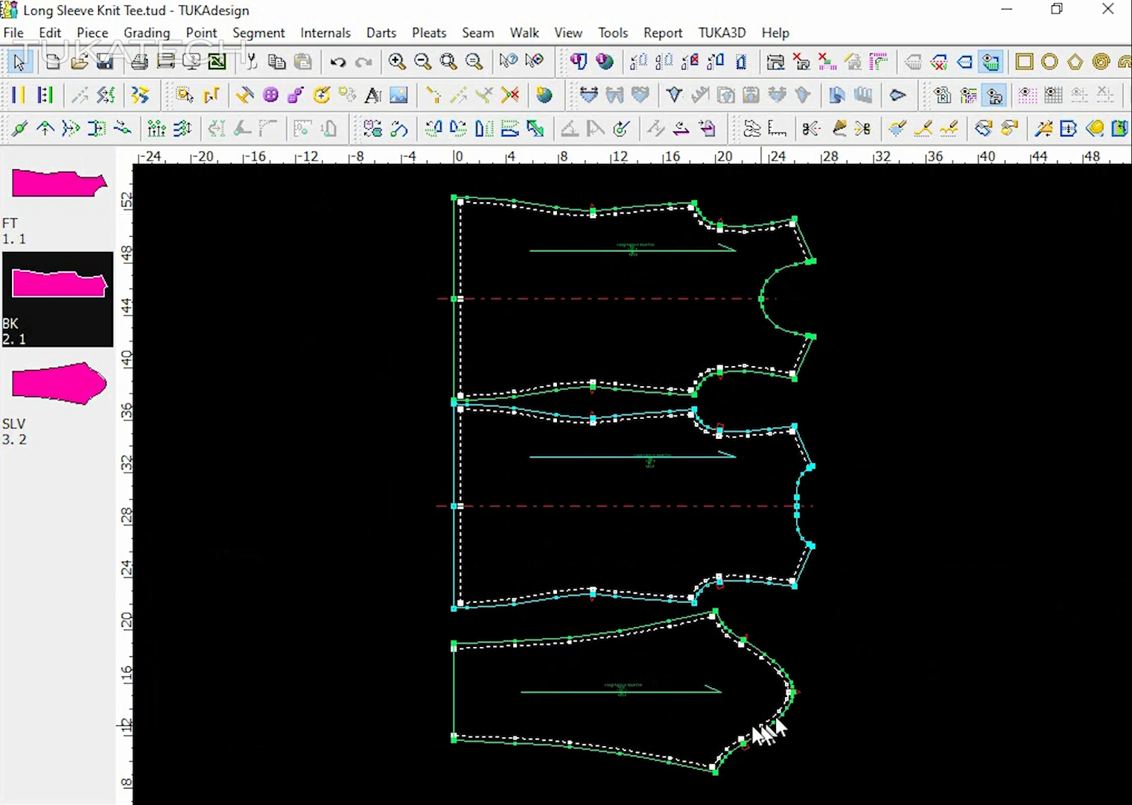
{"action": "mouse_move", "coordinate": [501, 289]}
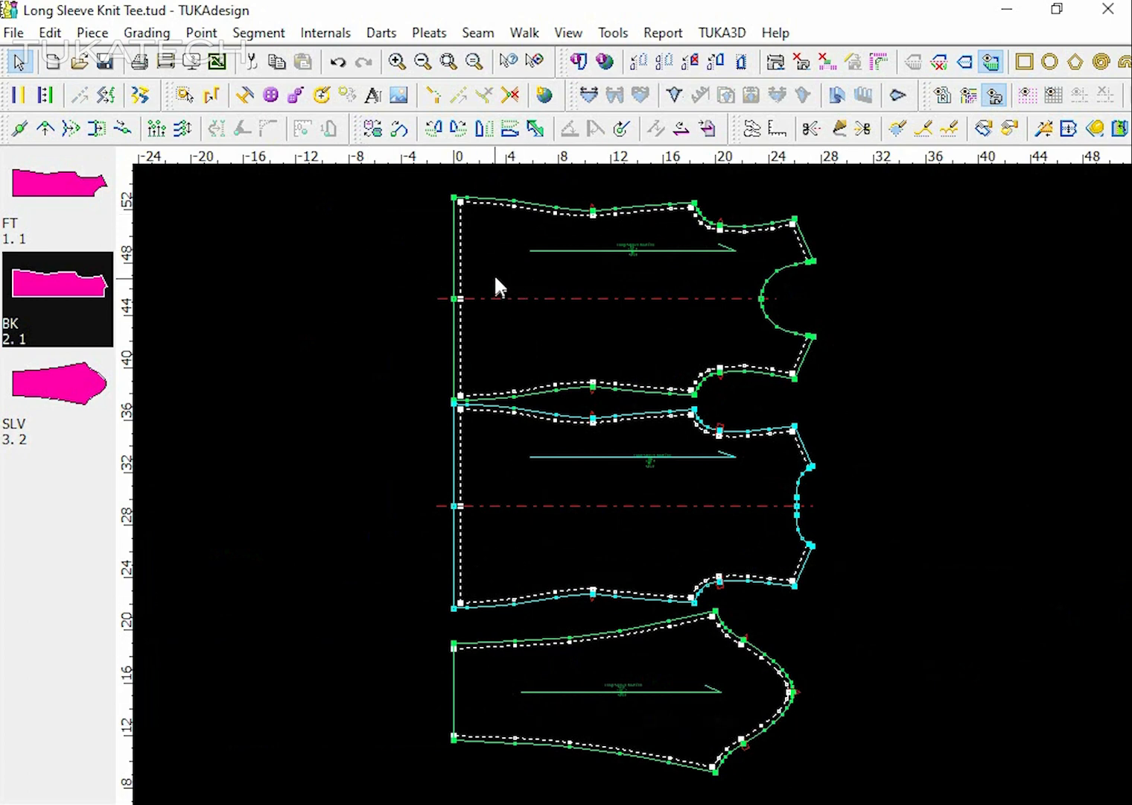
{"action": "mouse_move", "coordinate": [358, 301]}
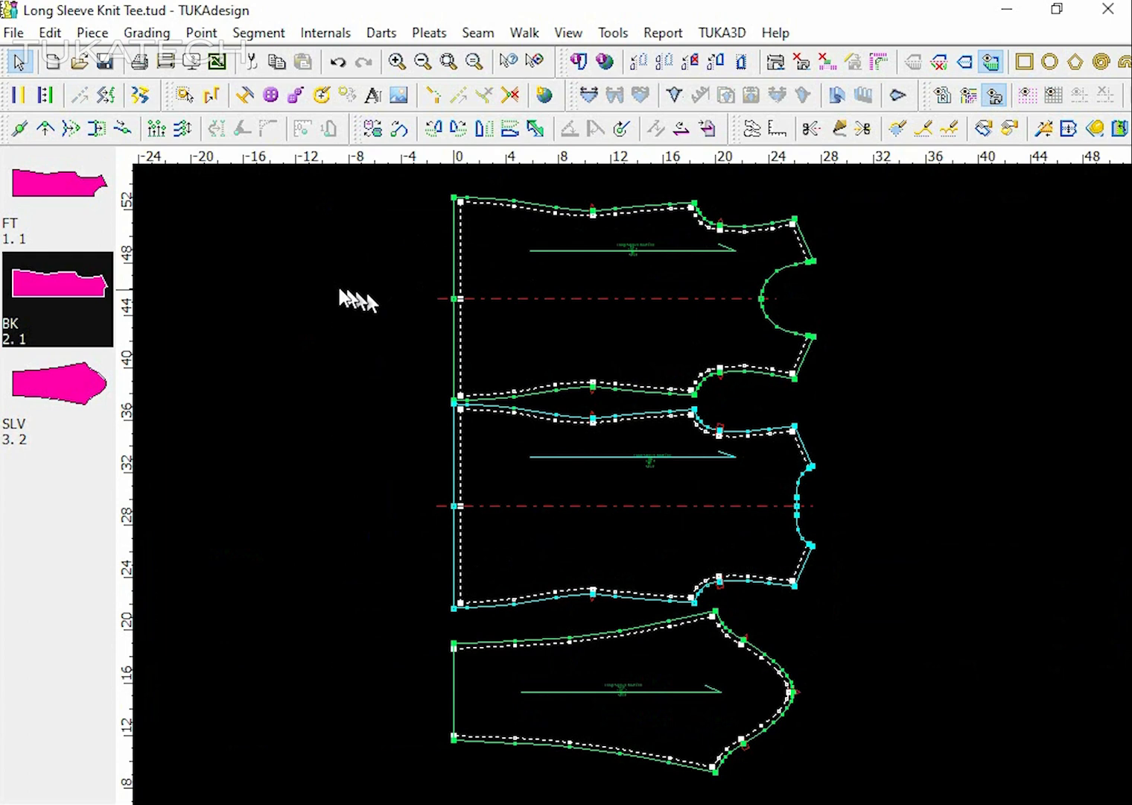
{"action": "mouse_move", "coordinate": [140, 62]}
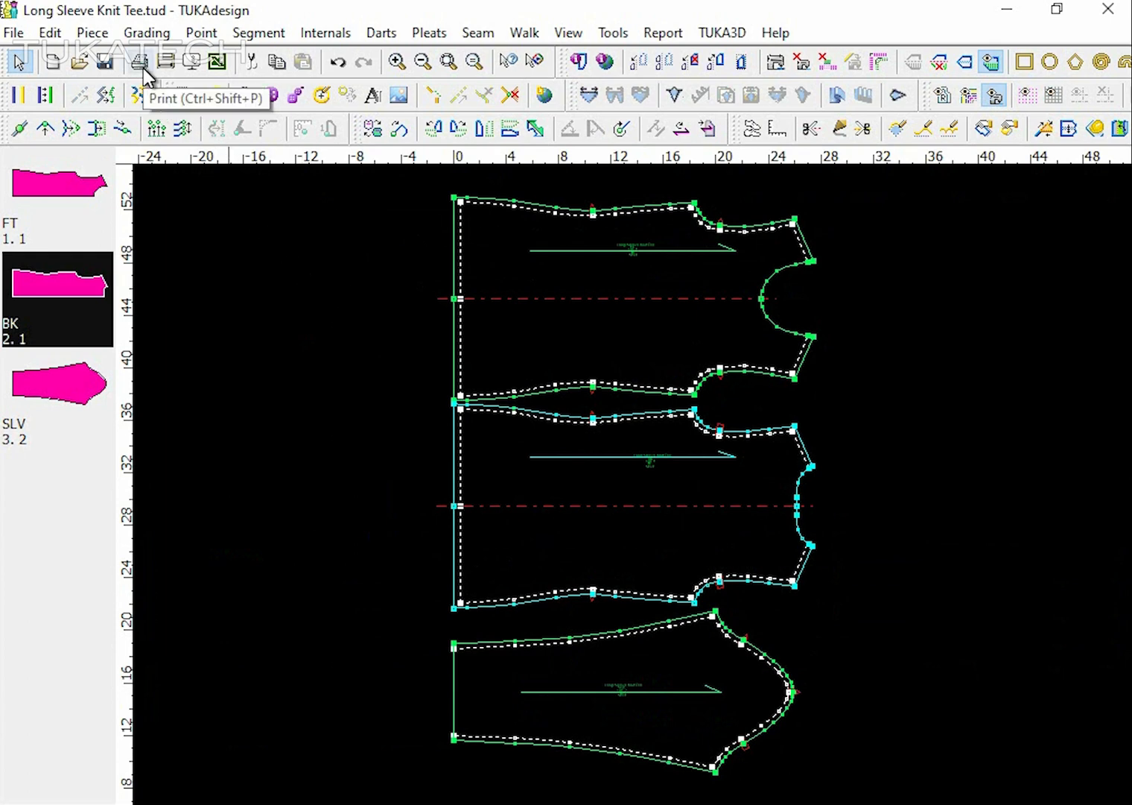
- Set up printing on the Samsung ML-331x Series printer in portrait orientation
{"action": "left_click", "coordinate": [140, 63]}
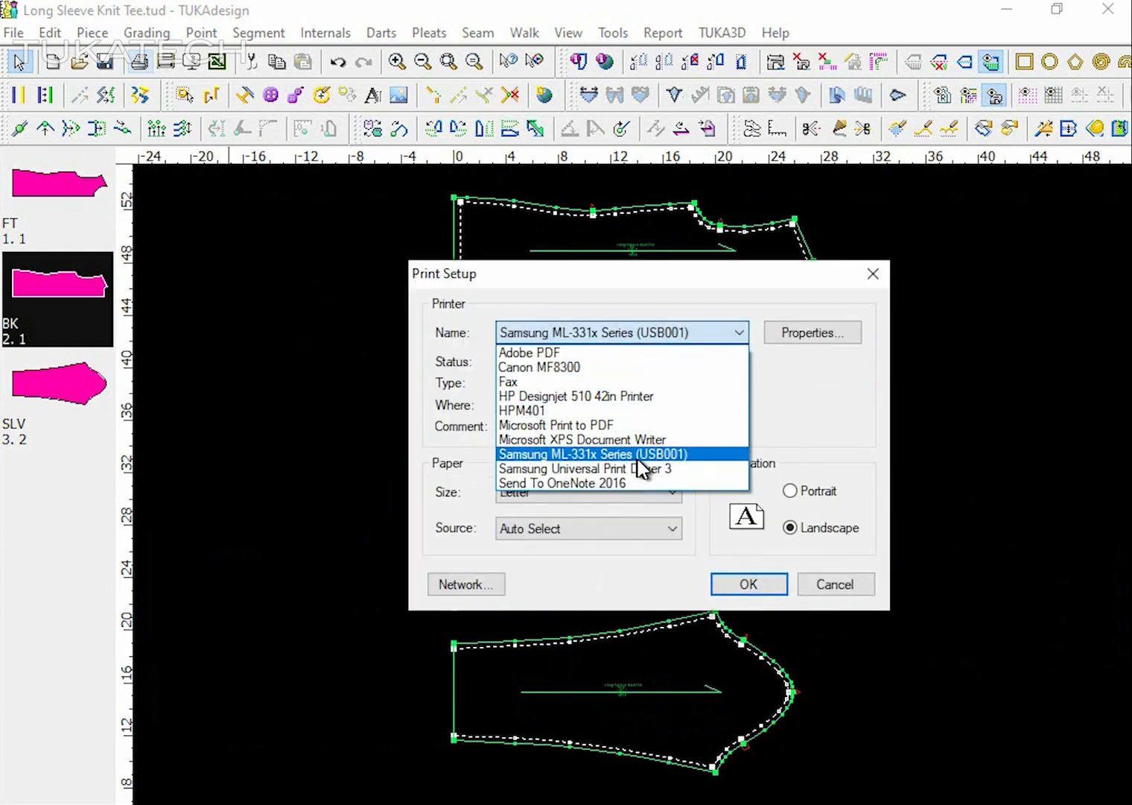
{"action": "left_click", "coordinate": [595, 453]}
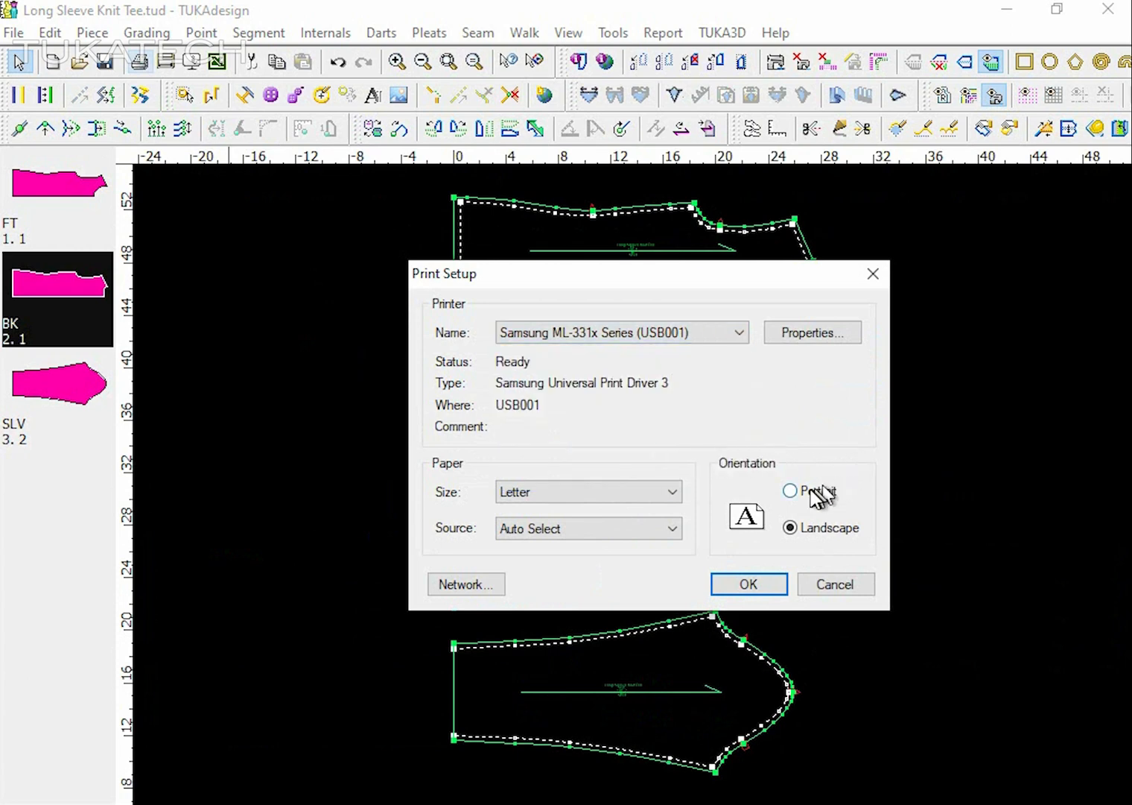
{"action": "left_click", "coordinate": [790, 490]}
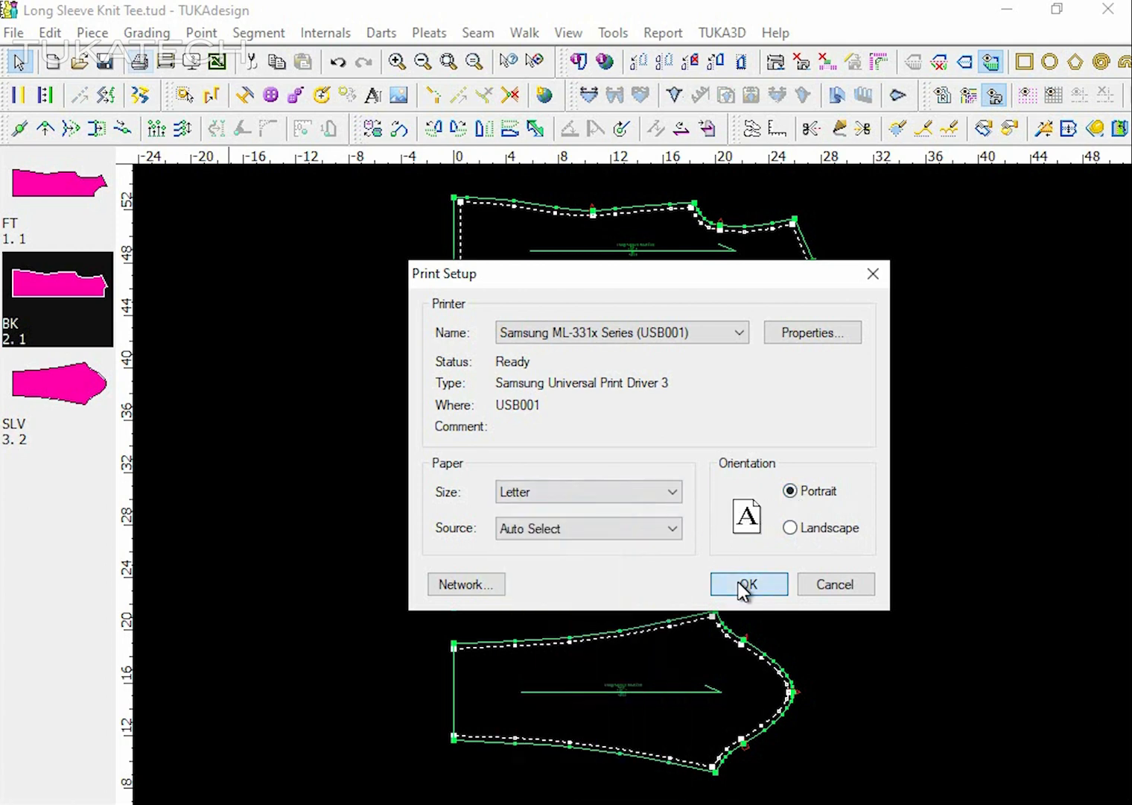
{"action": "left_click", "coordinate": [748, 584]}
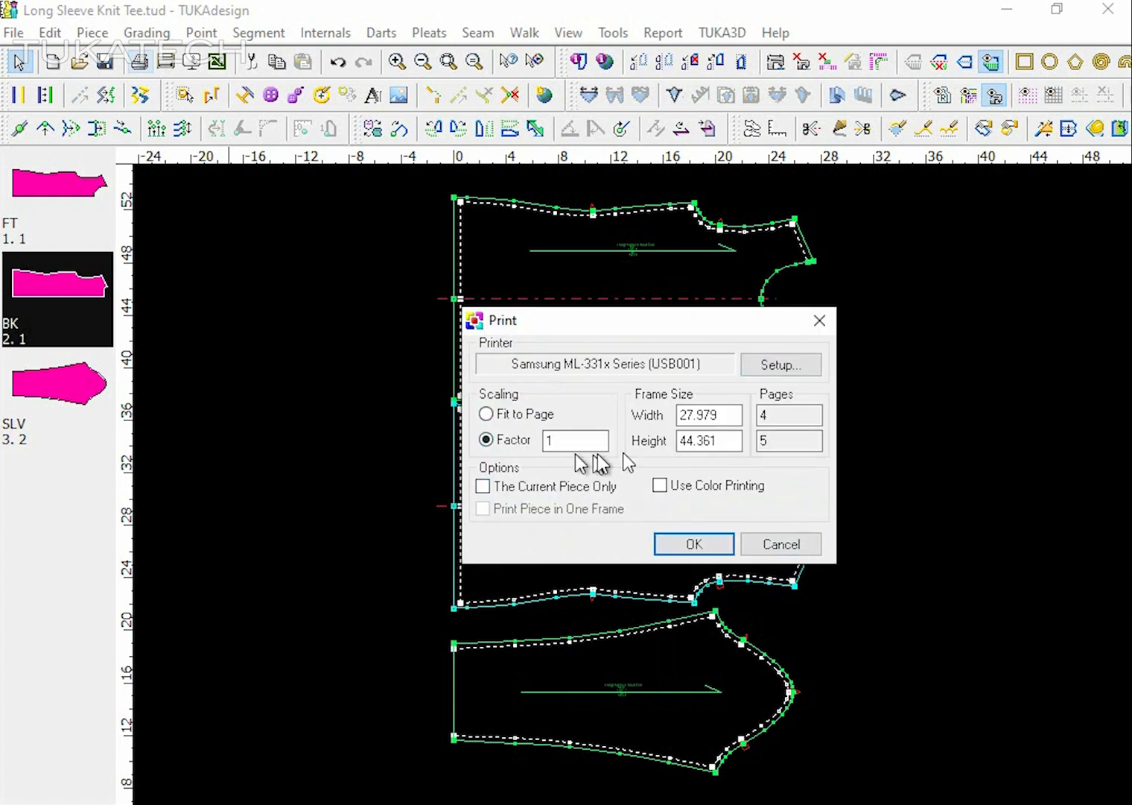
- Keep the print factor at 1 and send the stacked pieces to the printer
{"action": "left_click", "coordinate": [709, 414]}
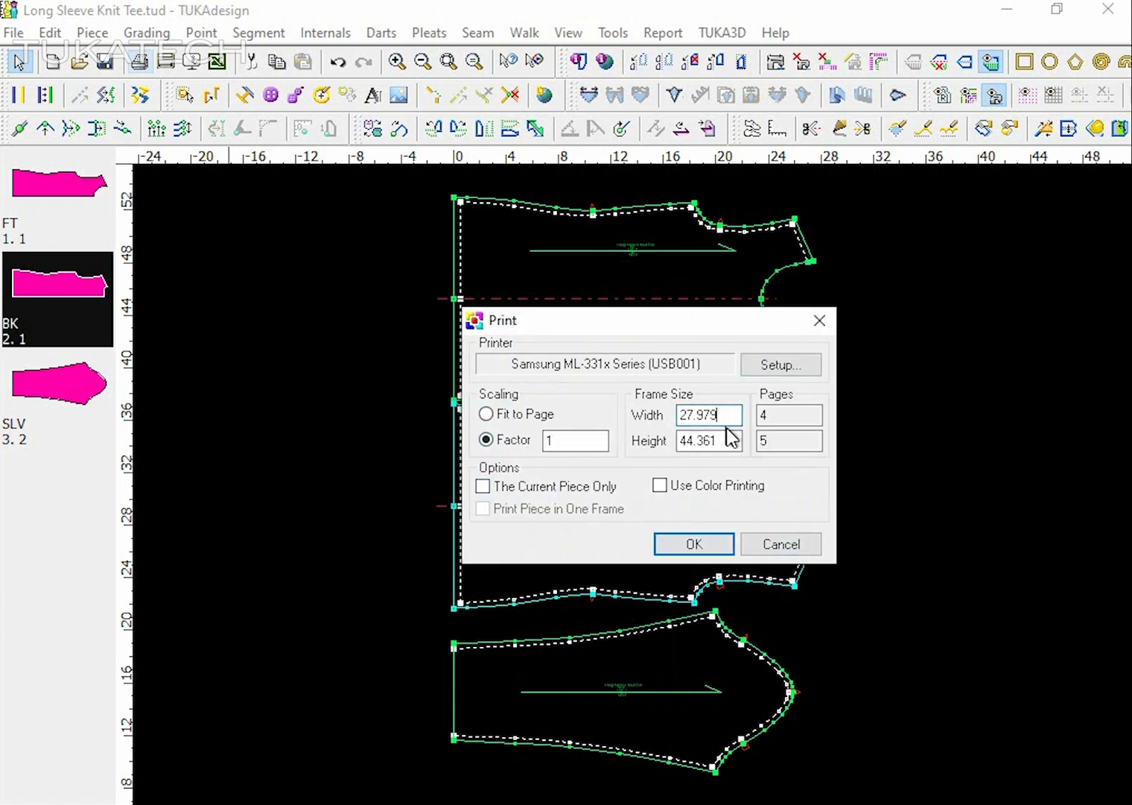
{"action": "left_click", "coordinate": [788, 415]}
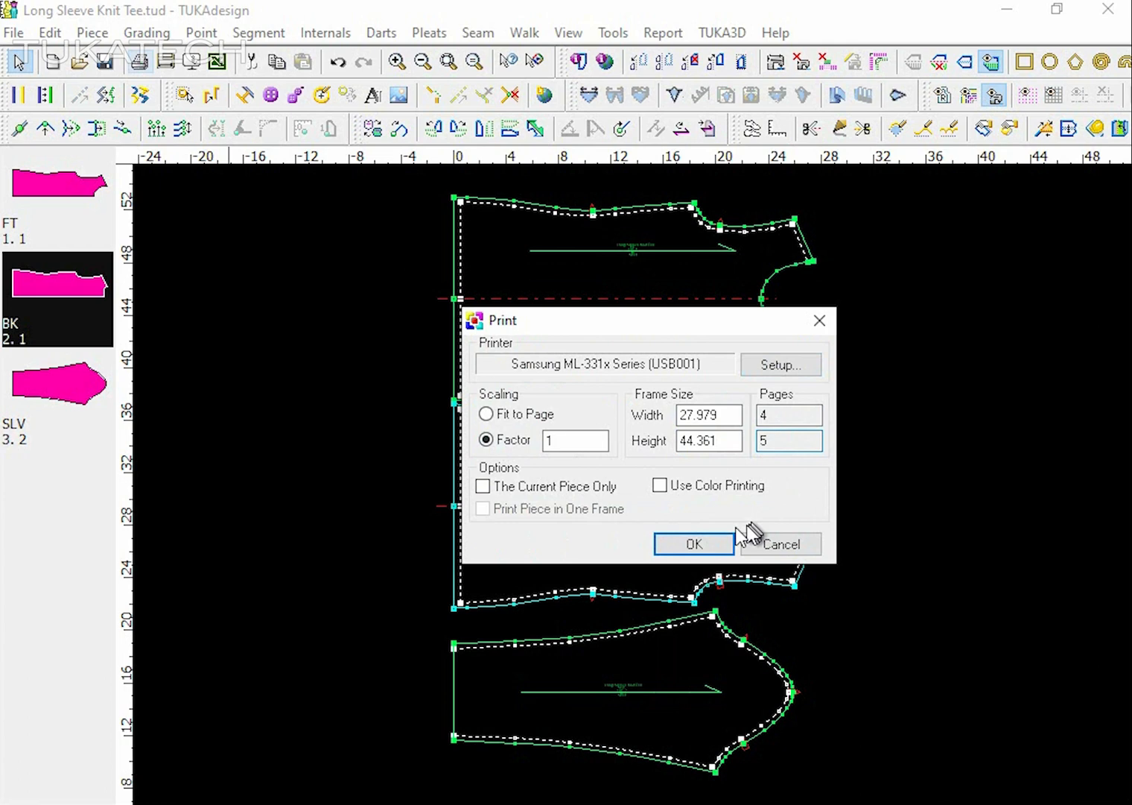
{"action": "left_click", "coordinate": [694, 544]}
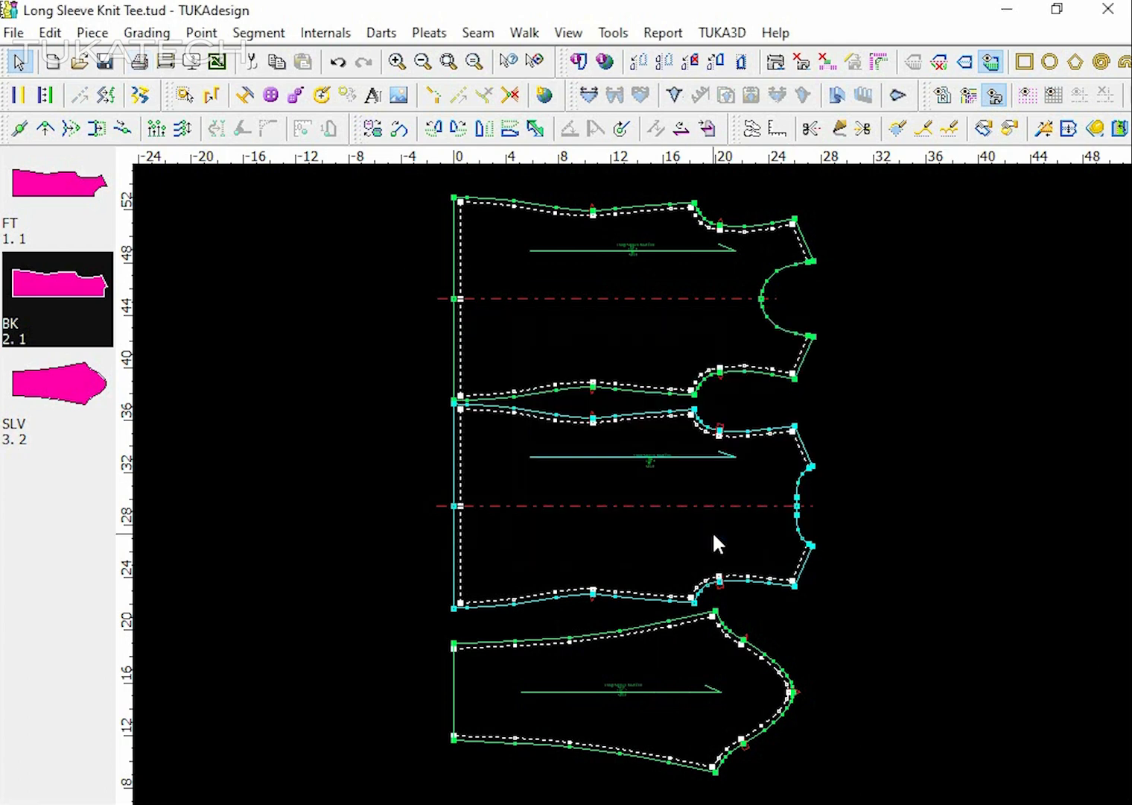
{"action": "mouse_move", "coordinate": [812, 641]}
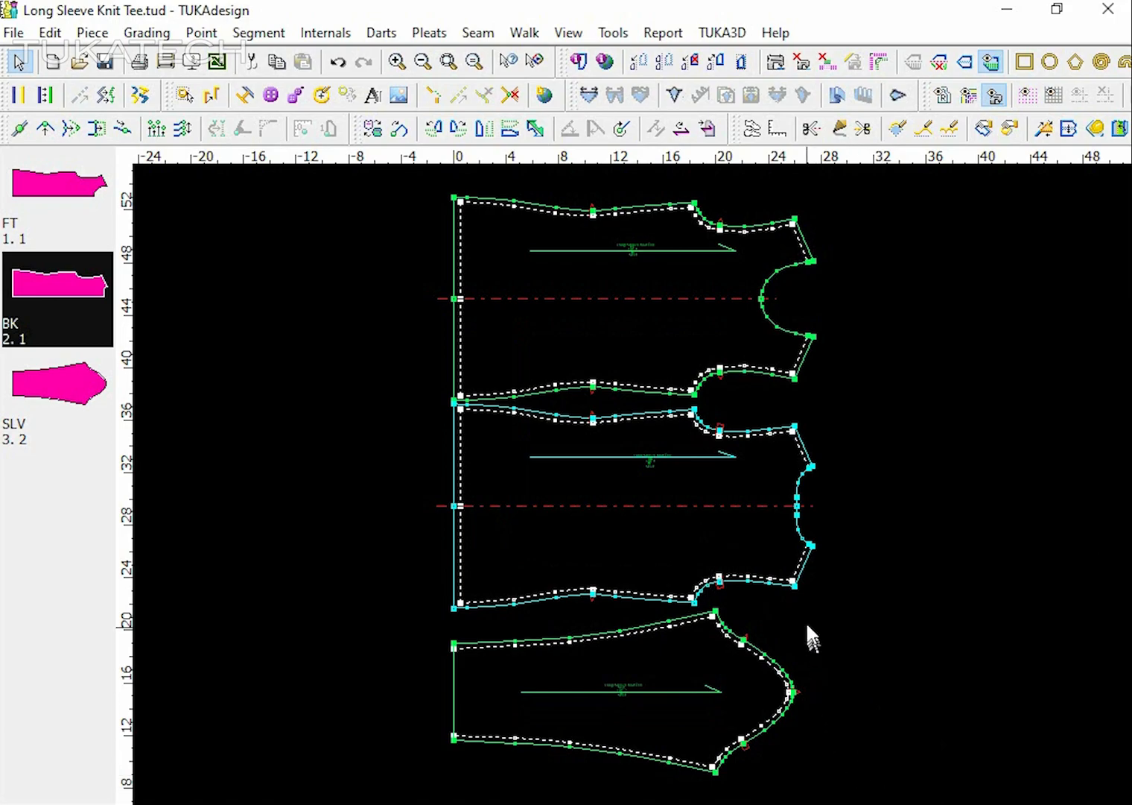